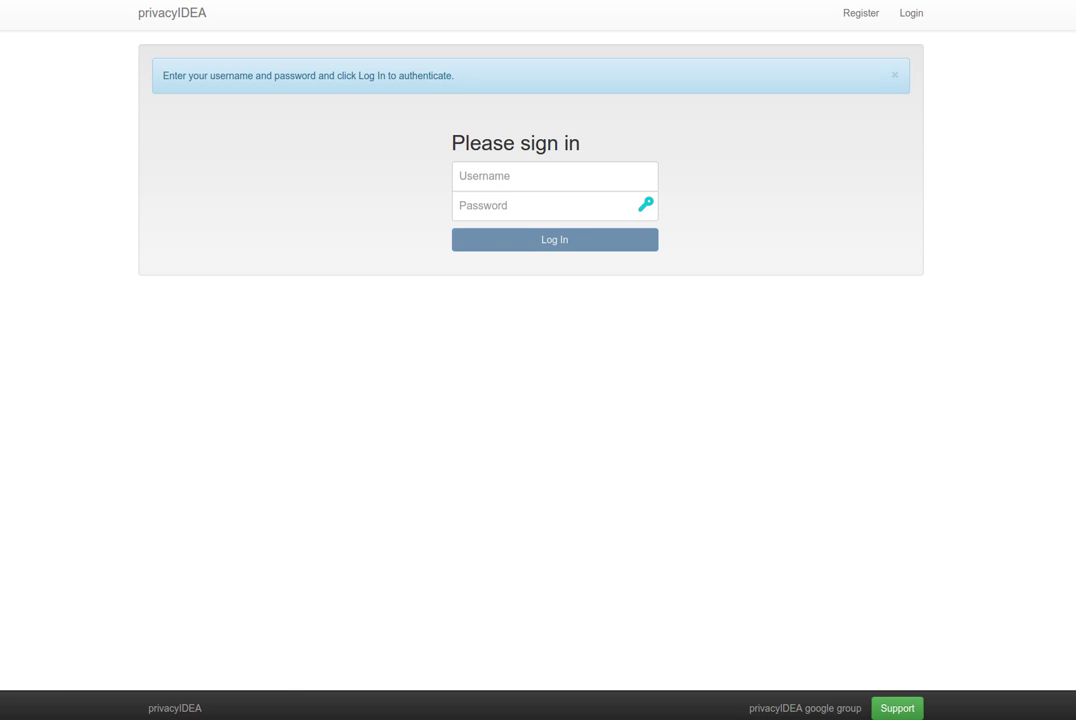
{"action": "mouse_move", "coordinate": [896, 586]}
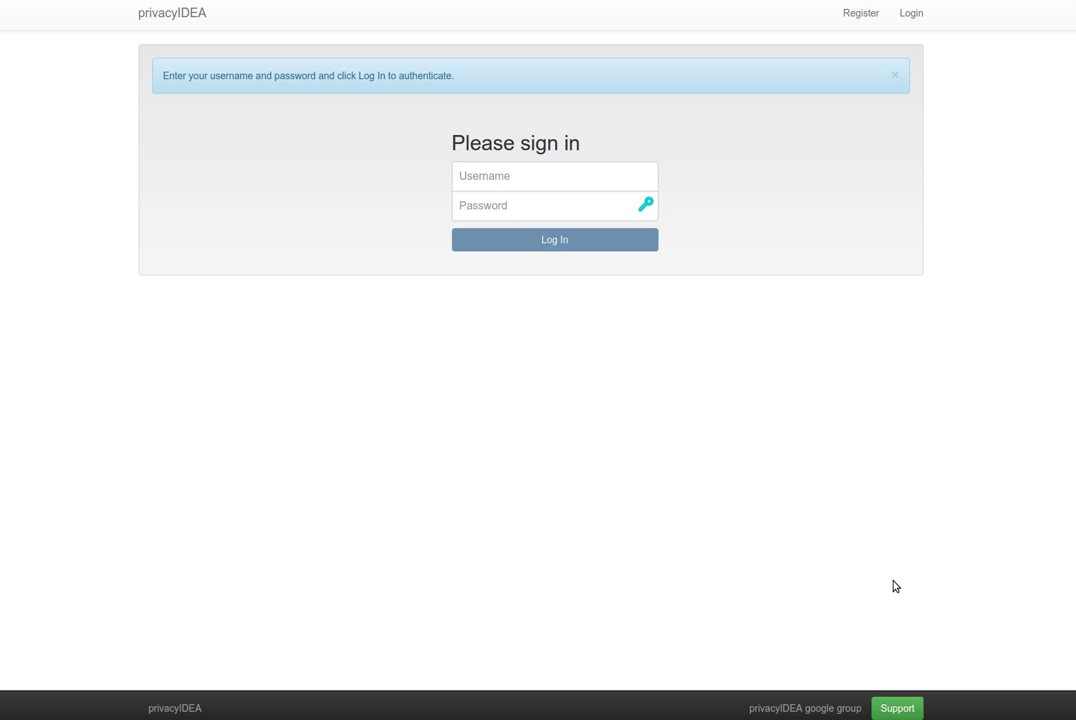
Sign in to privacyIDEA as administrator super and reach the list of all tokens
{"action": "left_click", "coordinate": [530, 176]}
{"action": "type", "text": "super"}
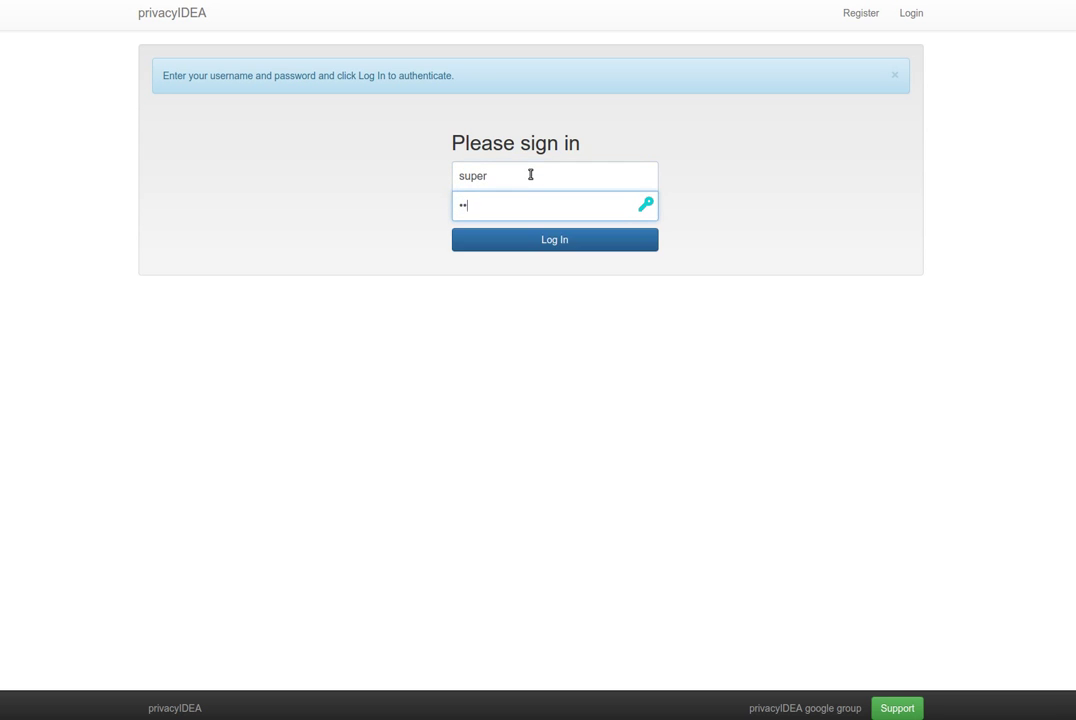
{"action": "left_click", "coordinate": [554, 240]}
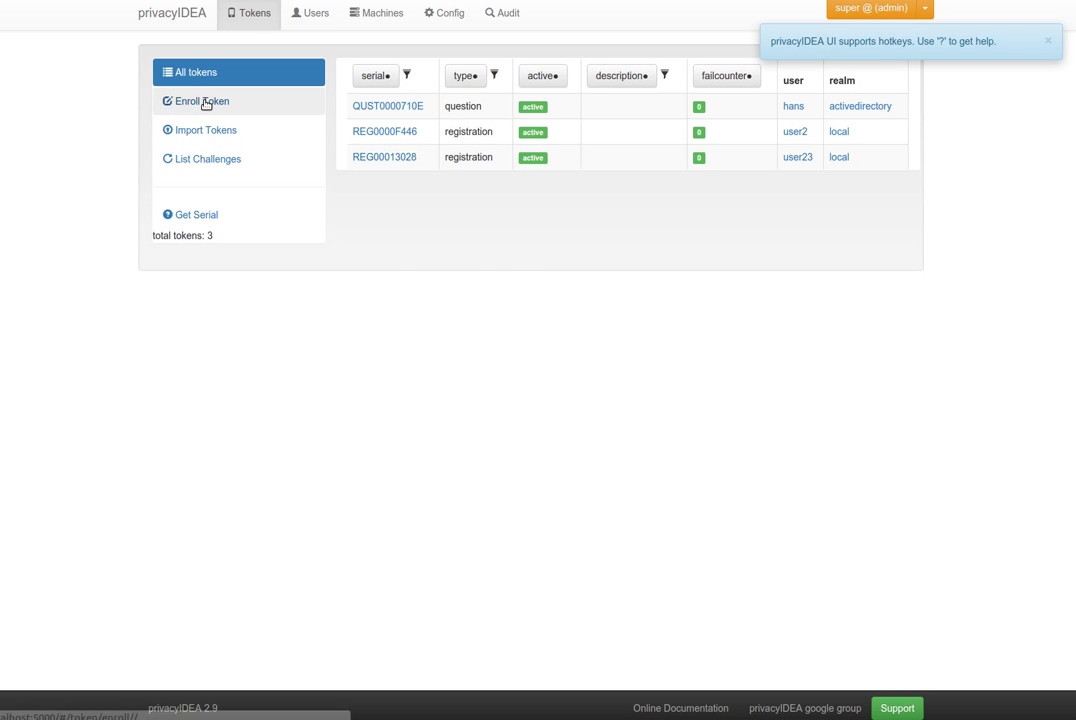
Start enrolling a PPR paper OTP-list token assigned to user corny in the activedirectory realm
{"action": "left_click", "coordinate": [202, 100]}
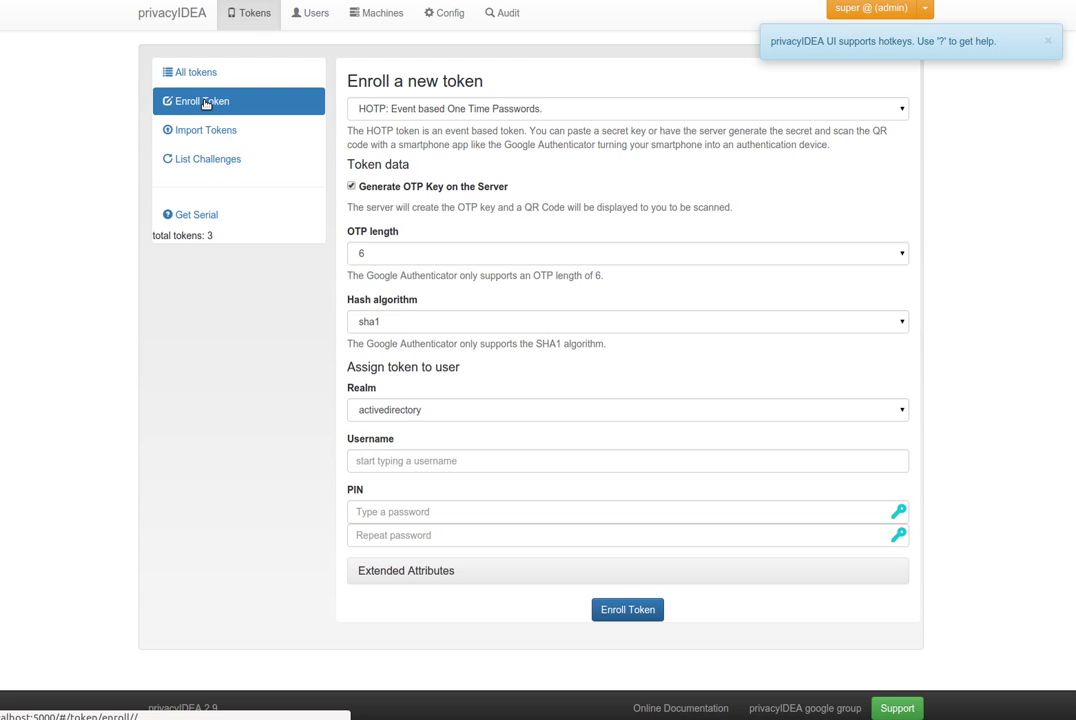
{"action": "left_click", "coordinate": [628, 108]}
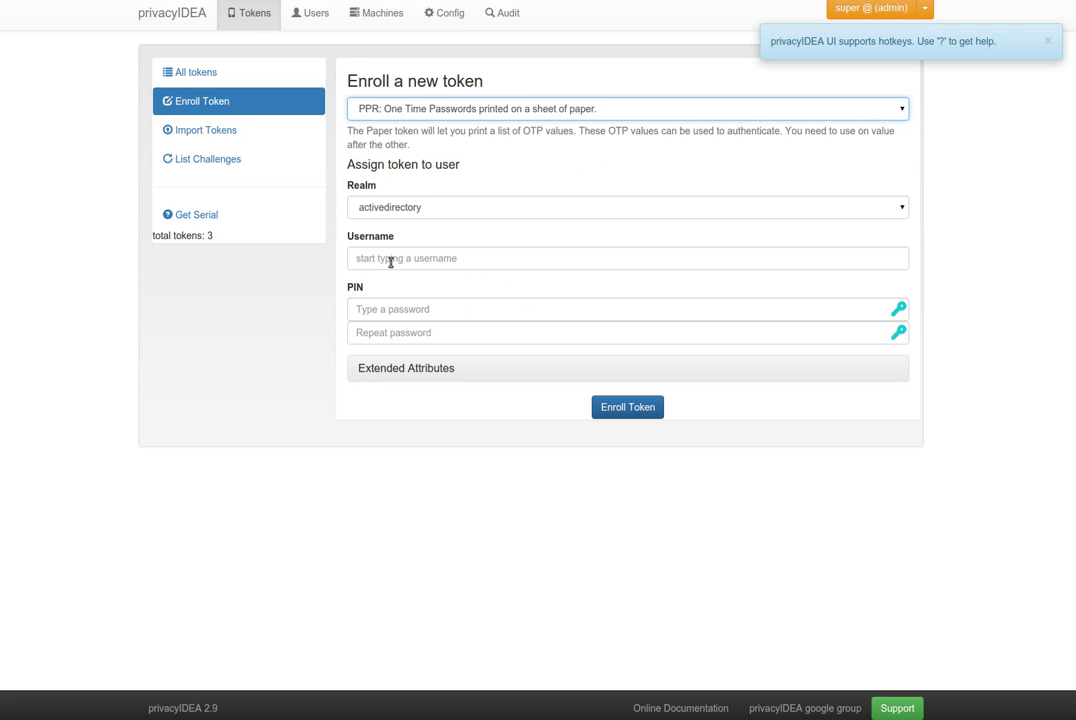
{"action": "type", "text": "corny"}
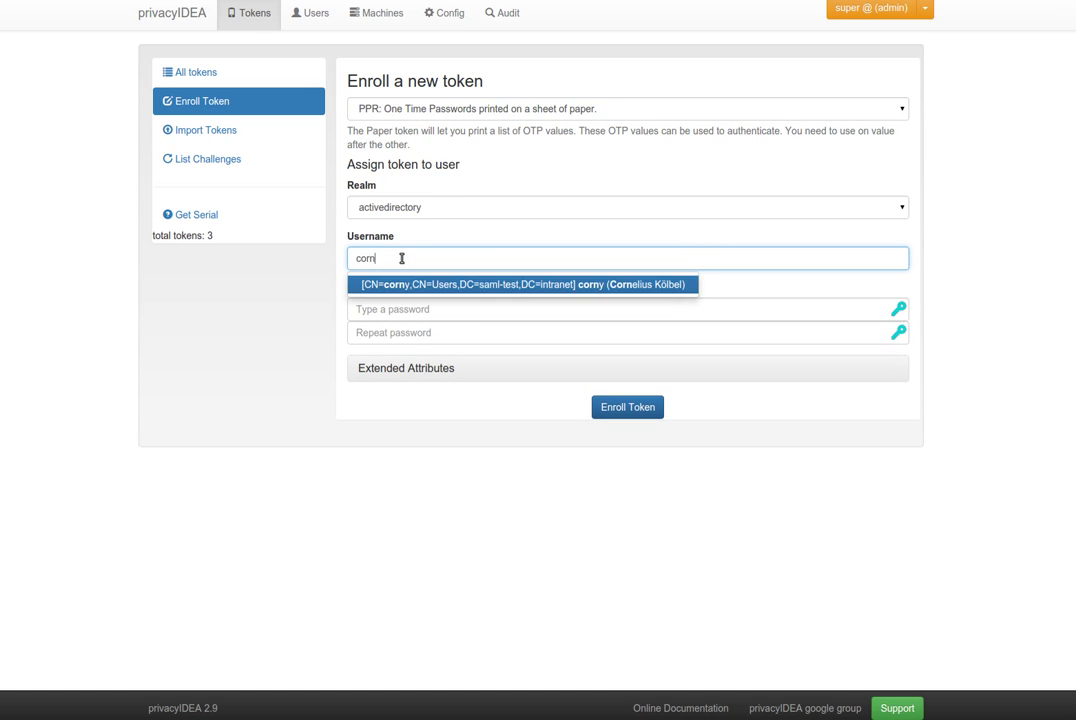
{"action": "left_click", "coordinate": [522, 284]}
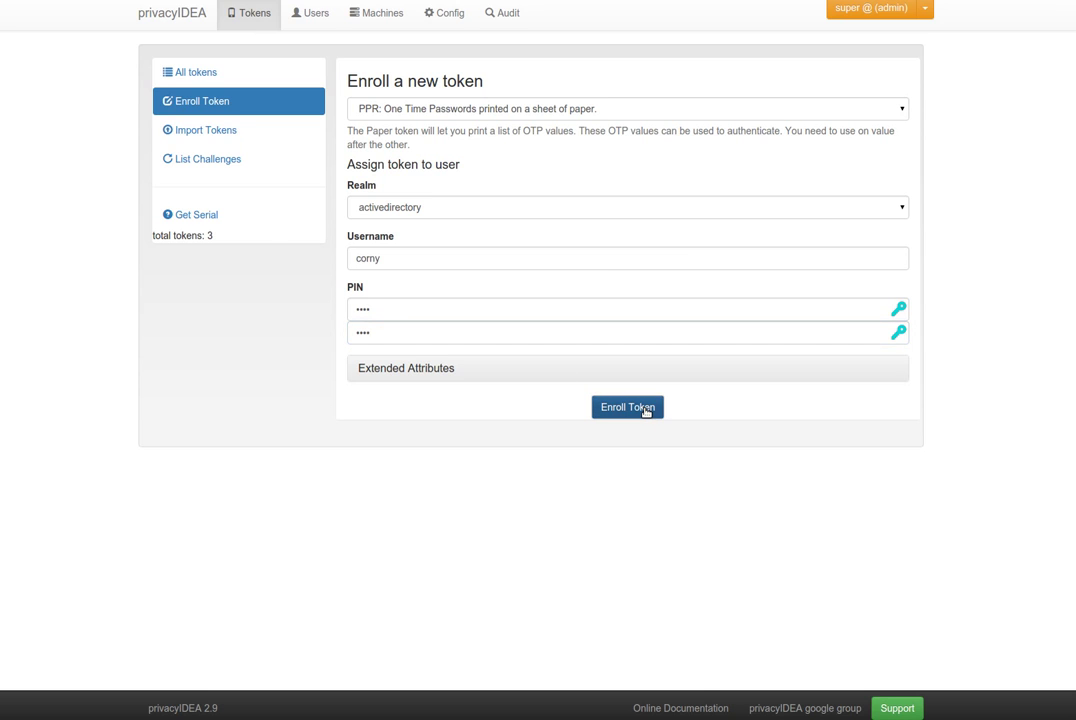
Enroll the paper token for corny and review its generated OTP values
{"action": "left_click", "coordinate": [628, 408]}
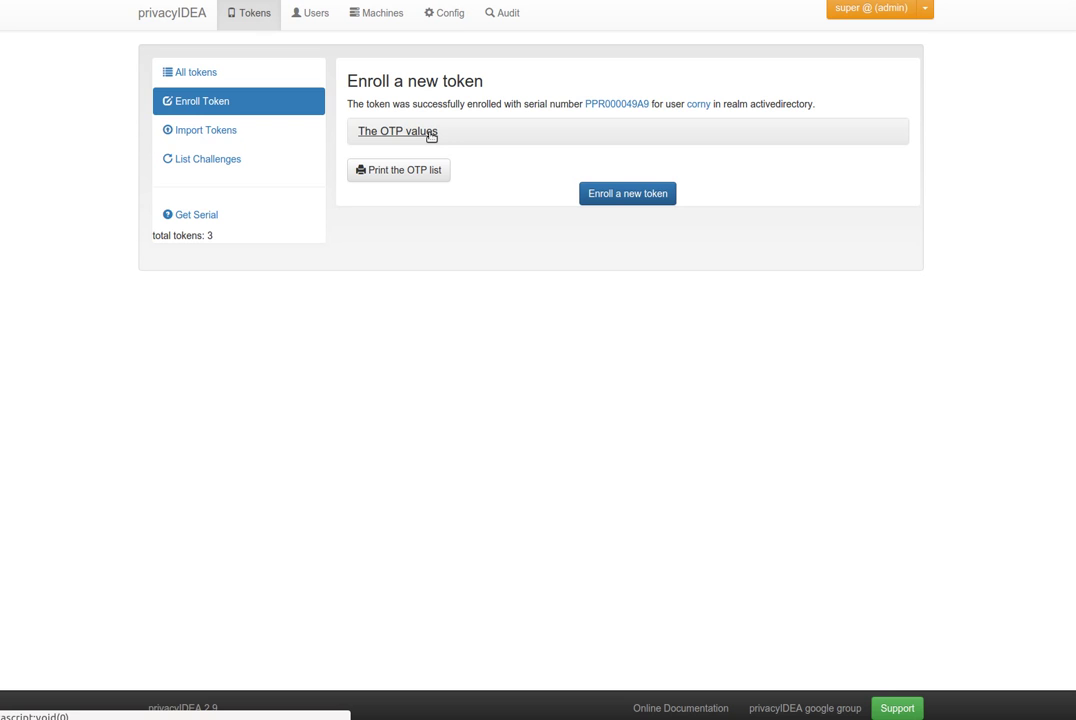
{"action": "left_click", "coordinate": [398, 132]}
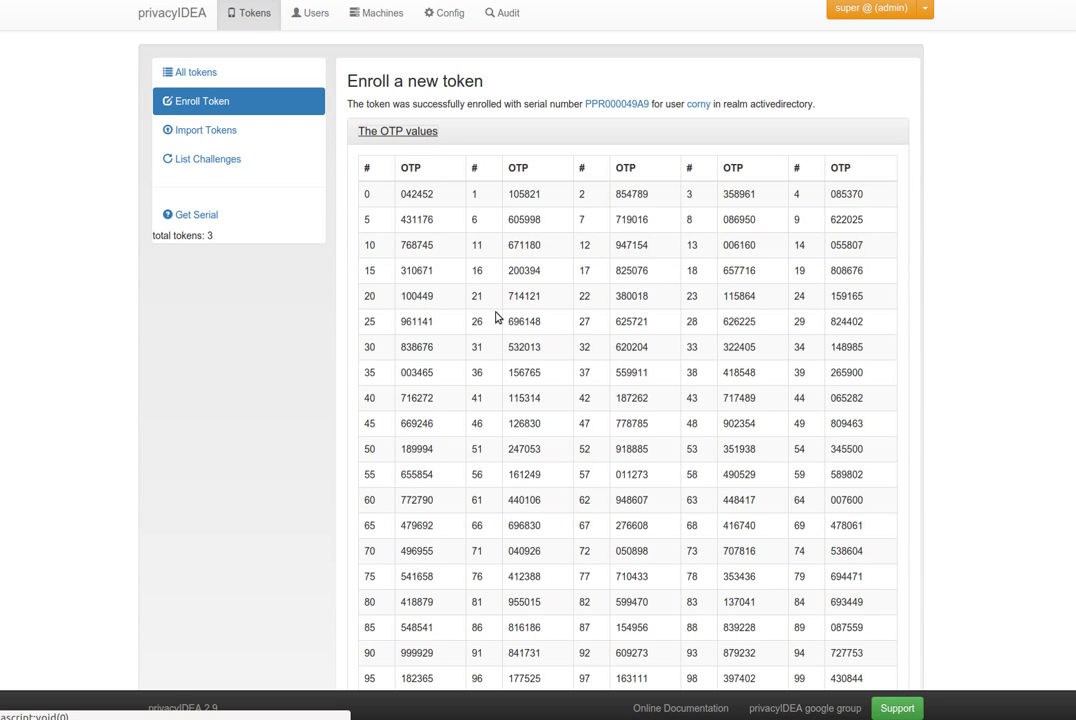
{"action": "mouse_move", "coordinate": [436, 158]}
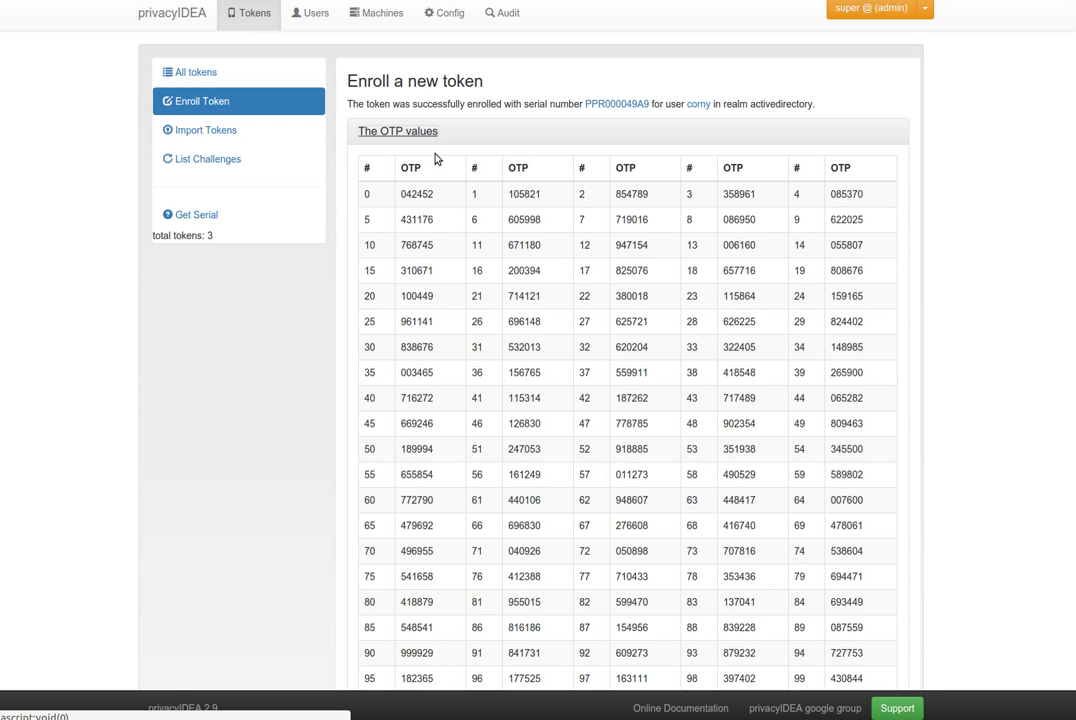
{"action": "left_click", "coordinate": [396, 132]}
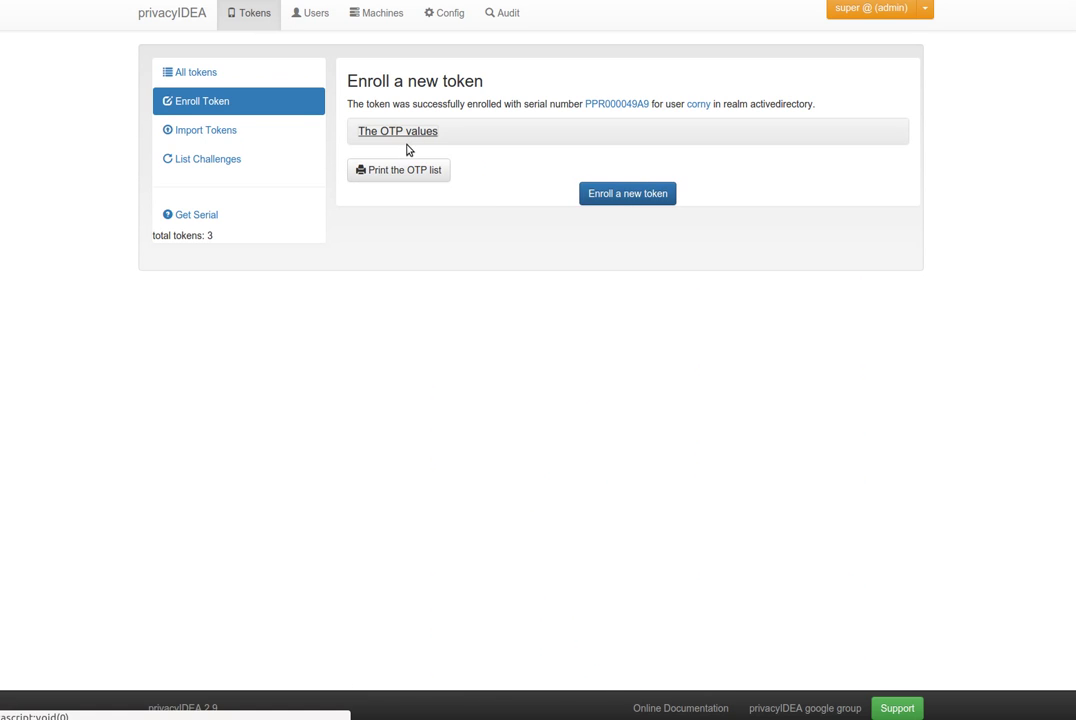
{"action": "mouse_move", "coordinate": [400, 172]}
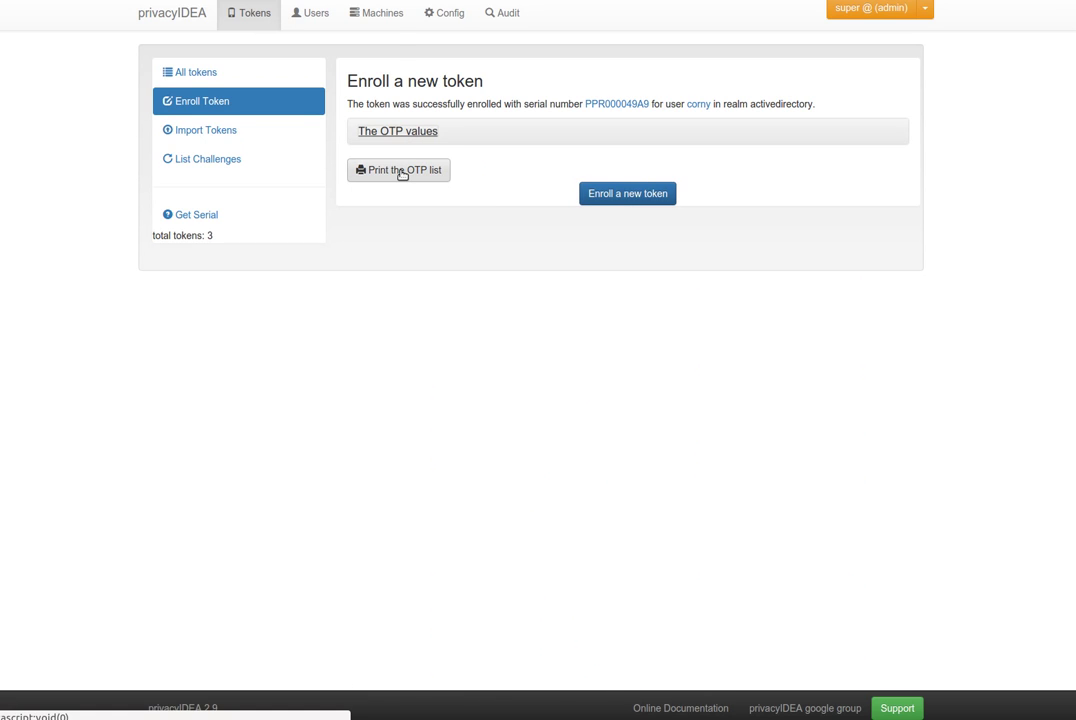
{"action": "left_click", "coordinate": [398, 168]}
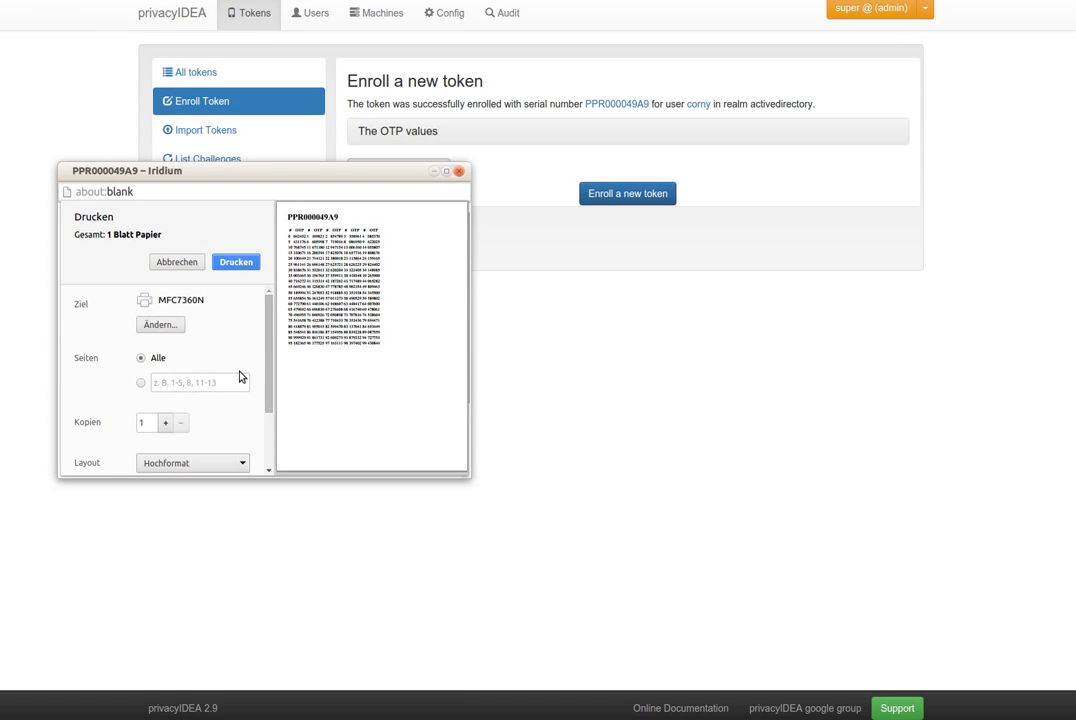
{"action": "mouse_move", "coordinate": [408, 328]}
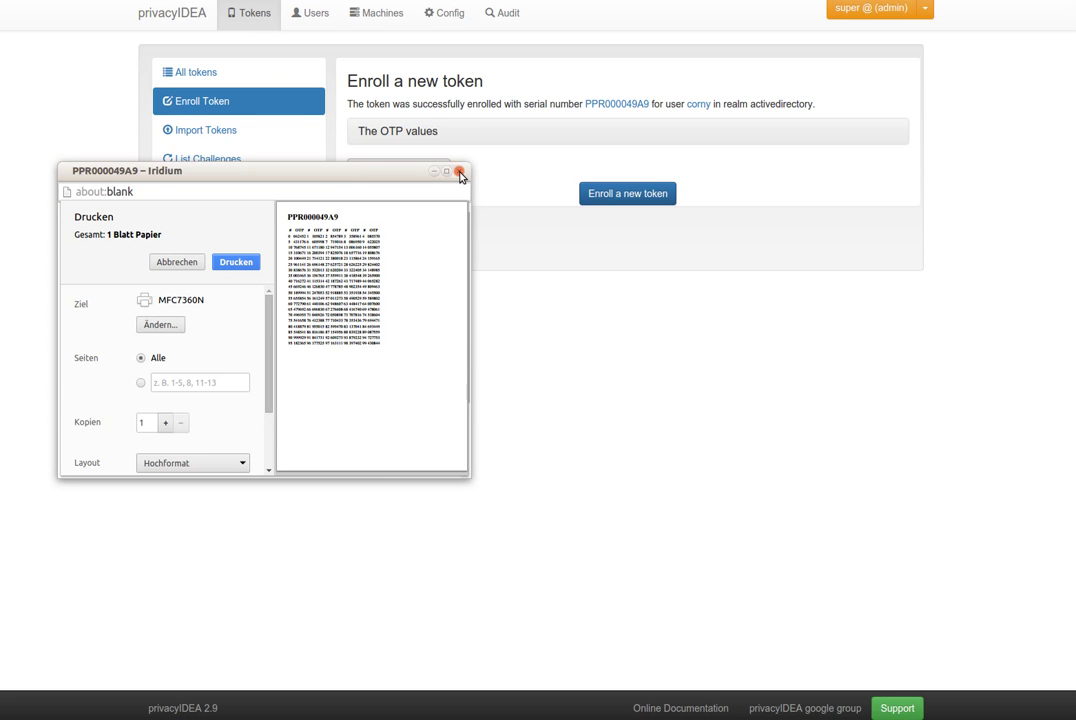
{"action": "left_click", "coordinate": [460, 172]}
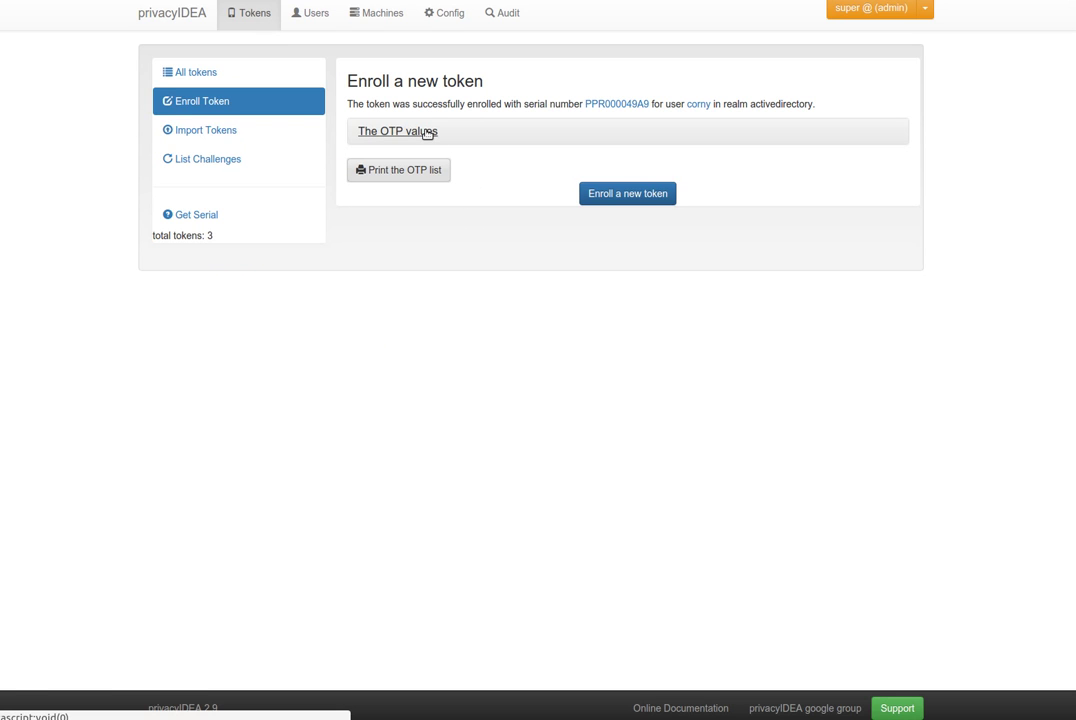
{"action": "left_click", "coordinate": [398, 132]}
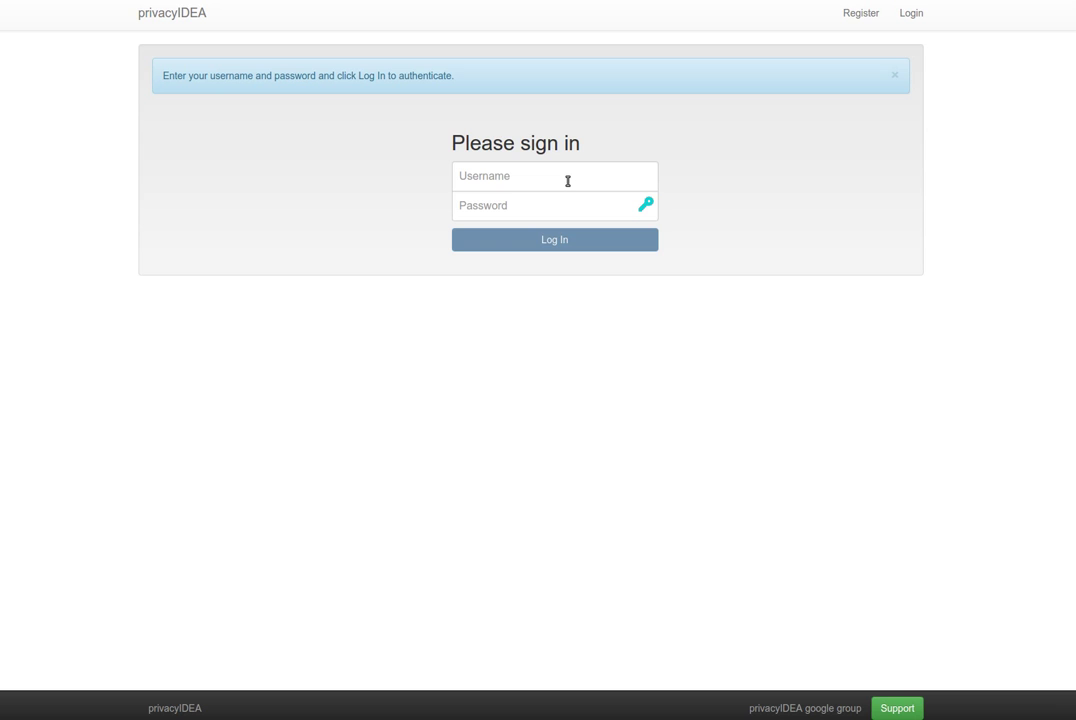
{"action": "type", "text": "corny"}
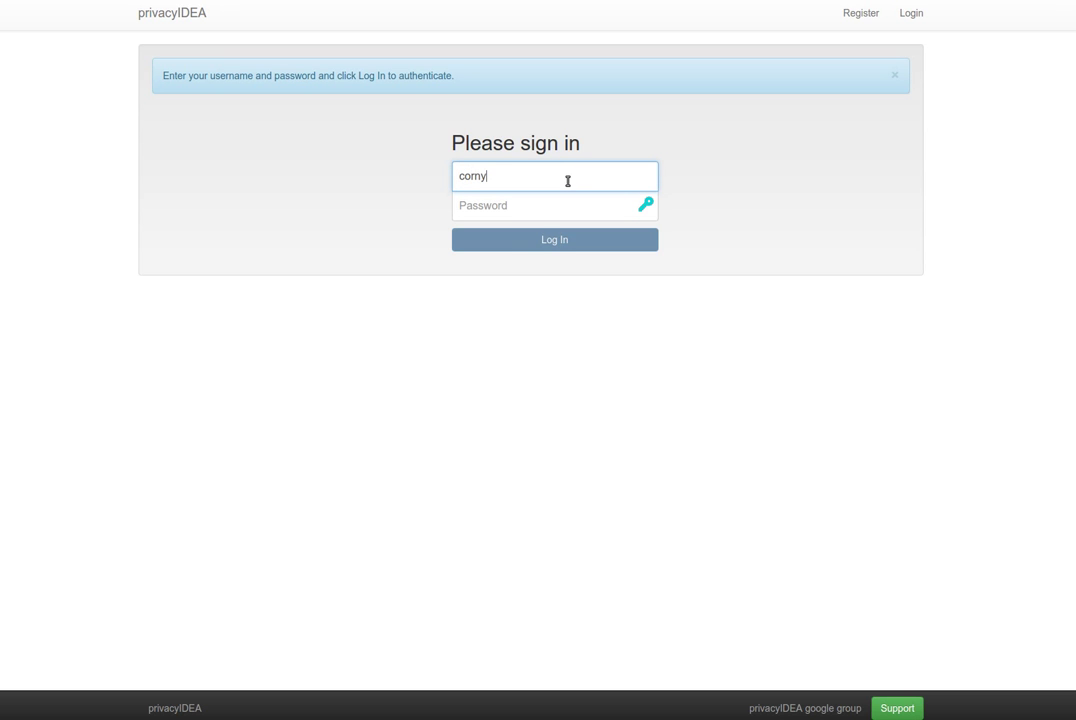
{"action": "type", "text": "••••"}
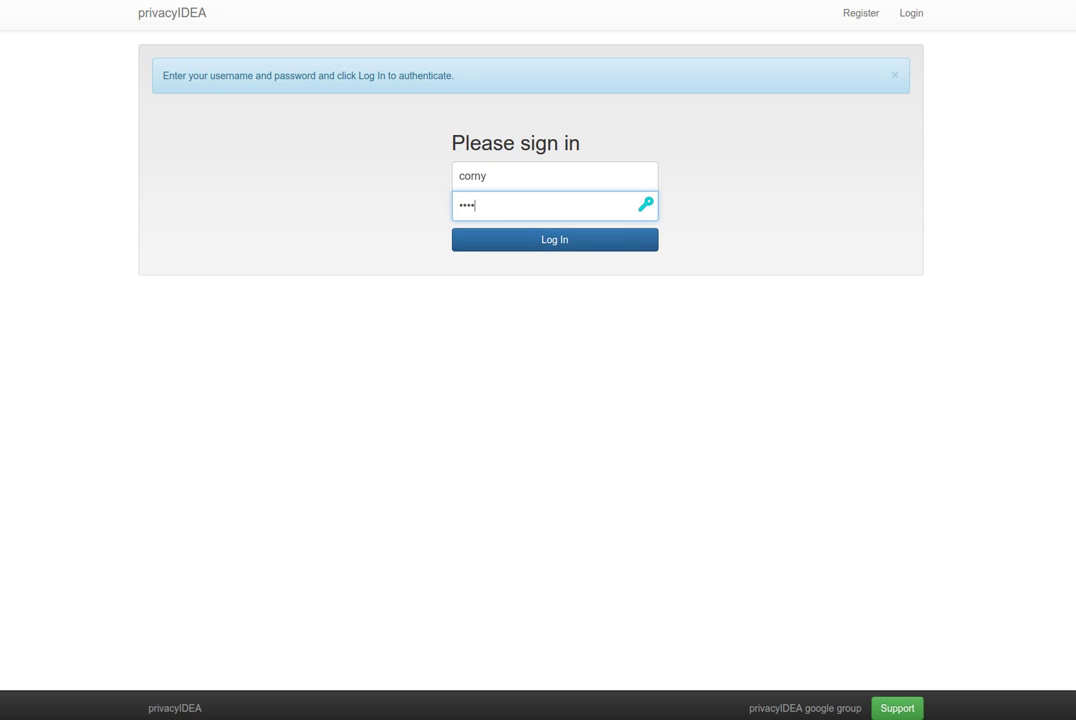
{"action": "left_click", "coordinate": [554, 240]}
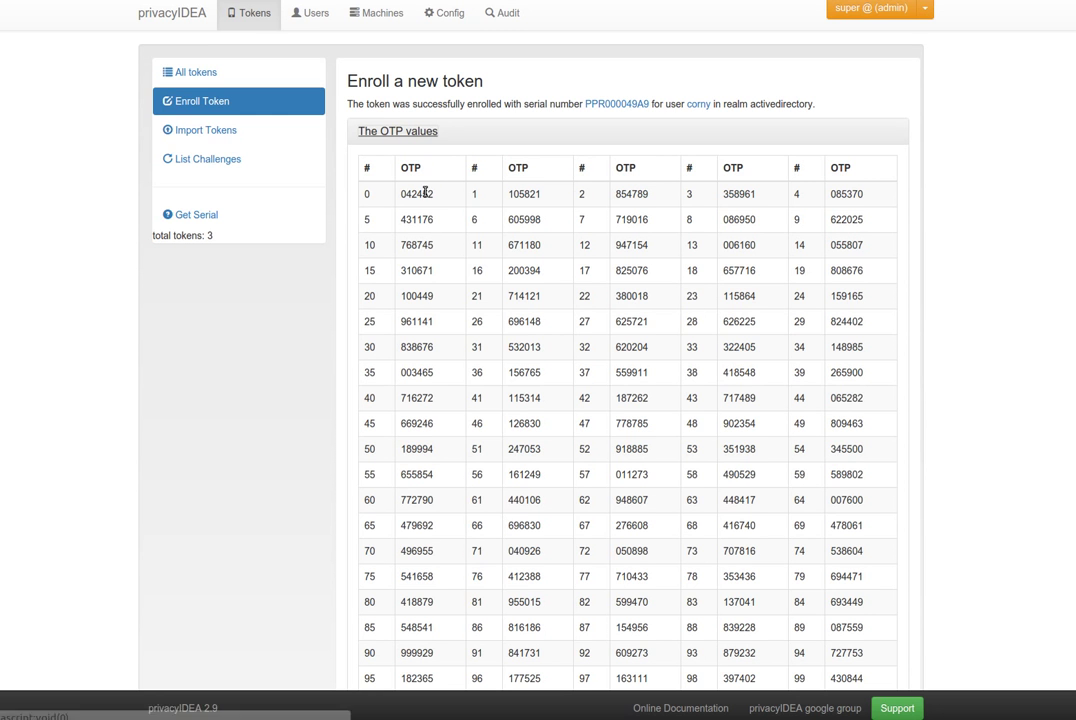
{"action": "double_click", "coordinate": [416, 192]}
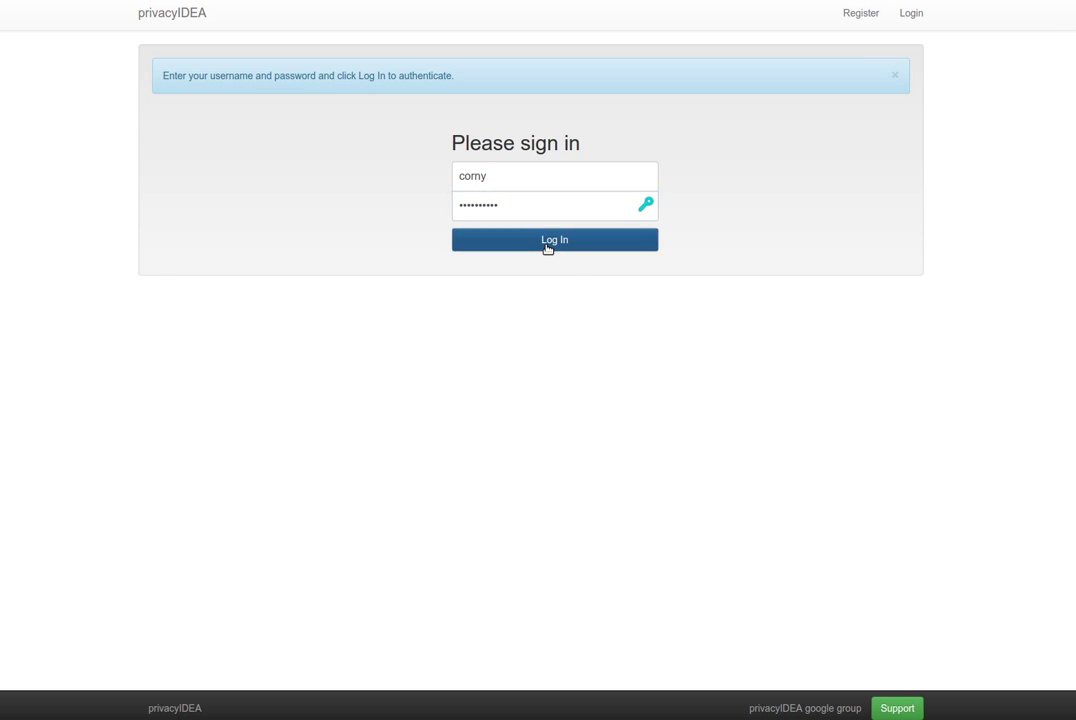
Sign in as corny with the OTP, then sign out via corny's account menu
{"action": "left_click", "coordinate": [554, 240]}
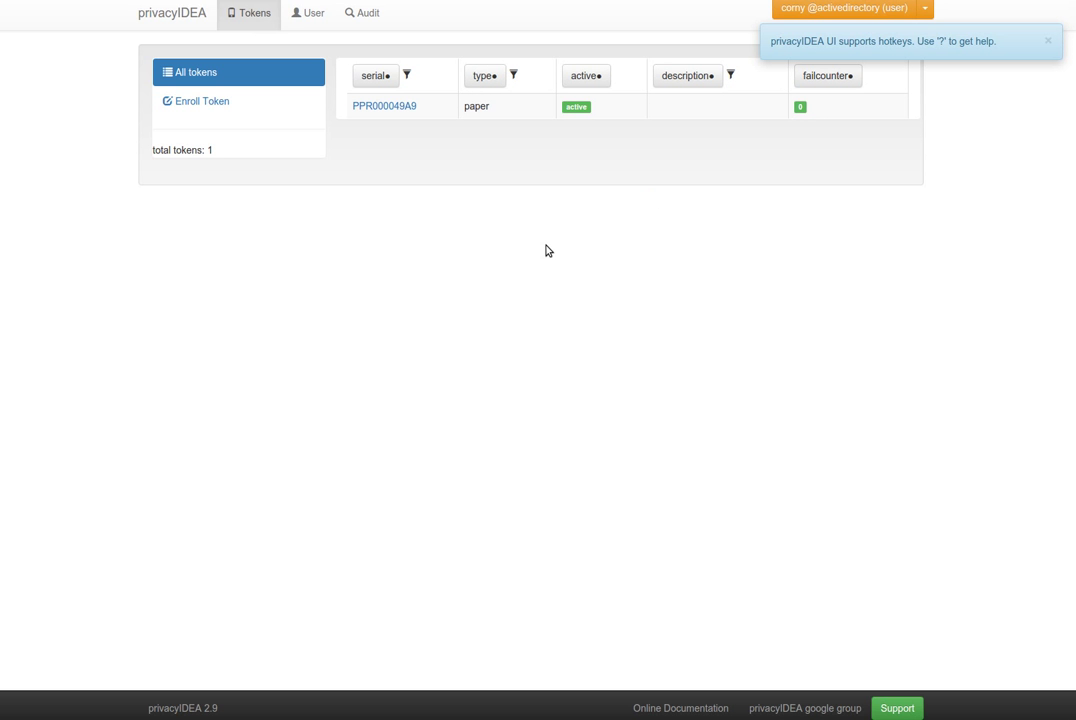
{"action": "mouse_move", "coordinate": [932, 22]}
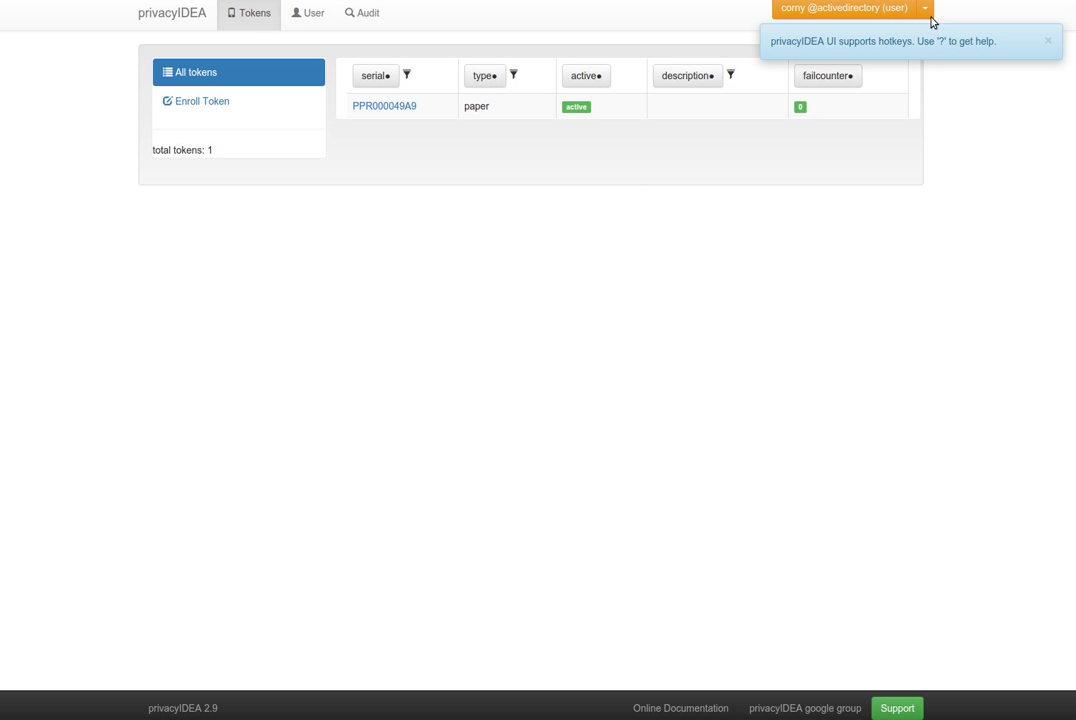
{"action": "left_click", "coordinate": [924, 8]}
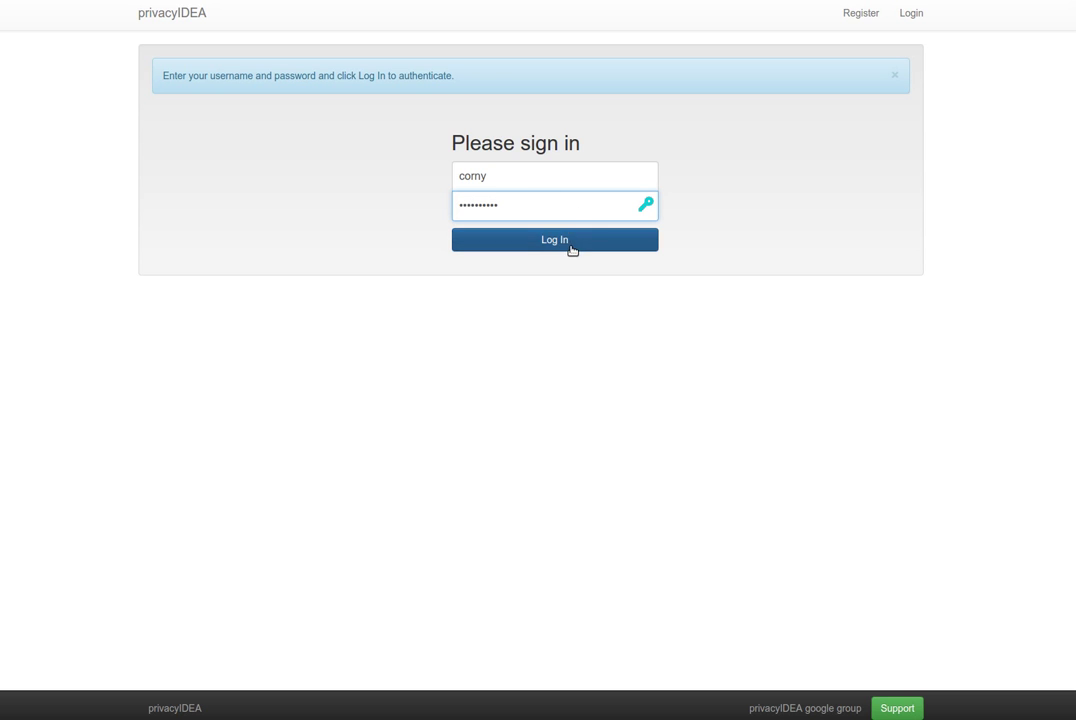
Sign in as corny with the next OTP value and dismiss the hotkeys notice
{"action": "left_click", "coordinate": [554, 240]}
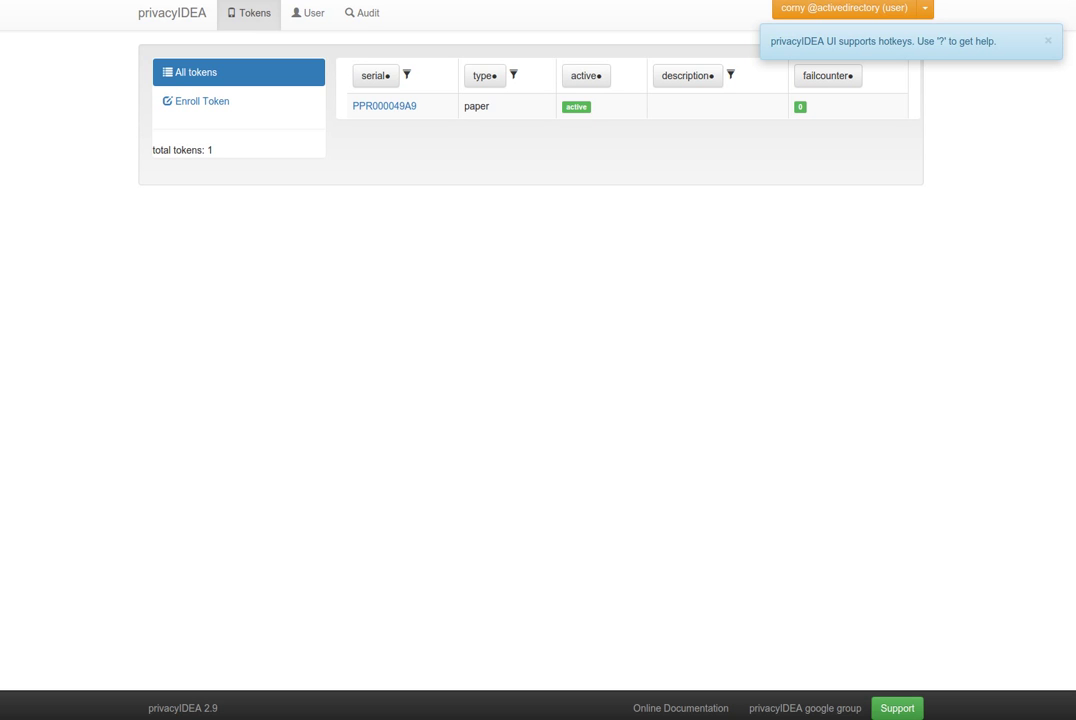
{"action": "left_click", "coordinate": [1048, 40]}
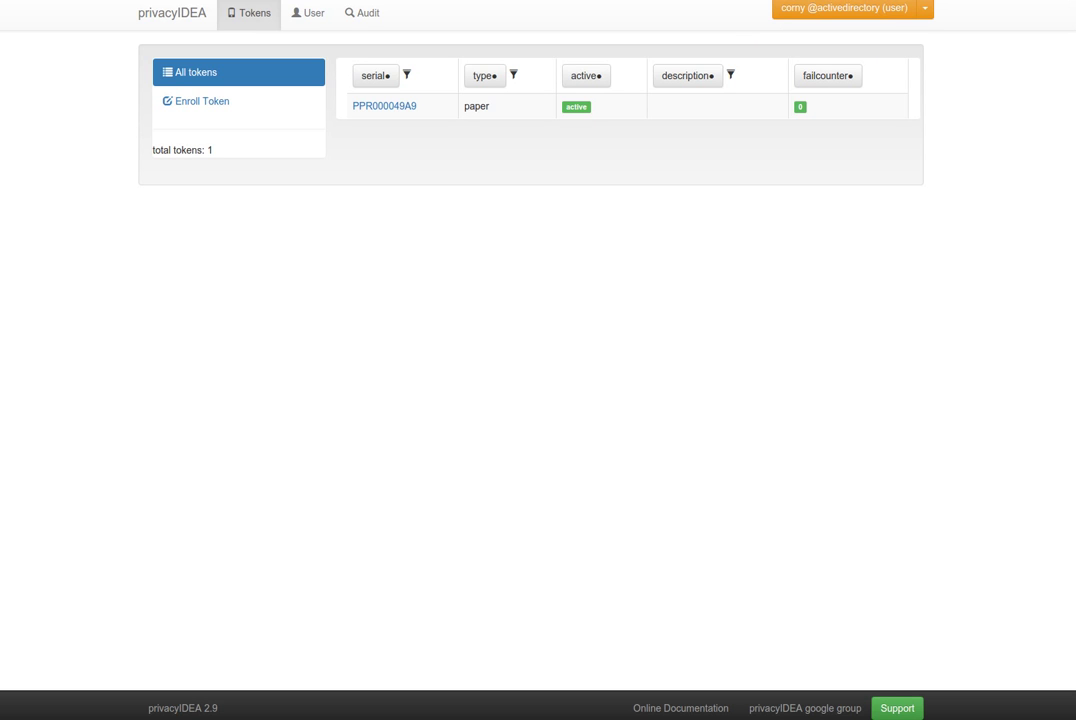